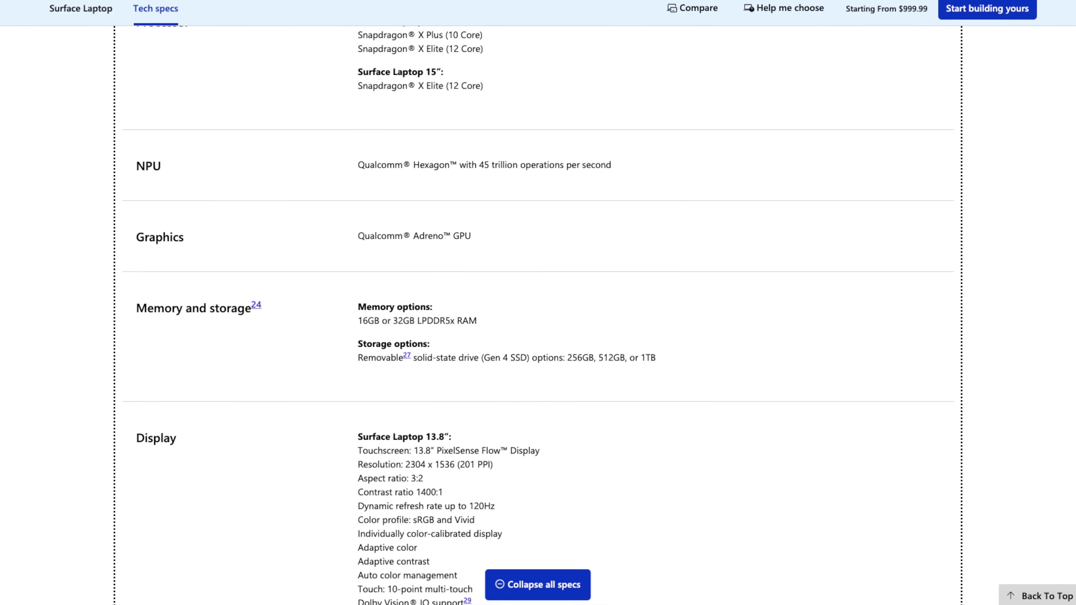
# Step: Scroll through the Best Buy listing for the Sapphire Surface Slim Pen and Pro Flex Keyboard bundle
pyautogui.scroll(-3)
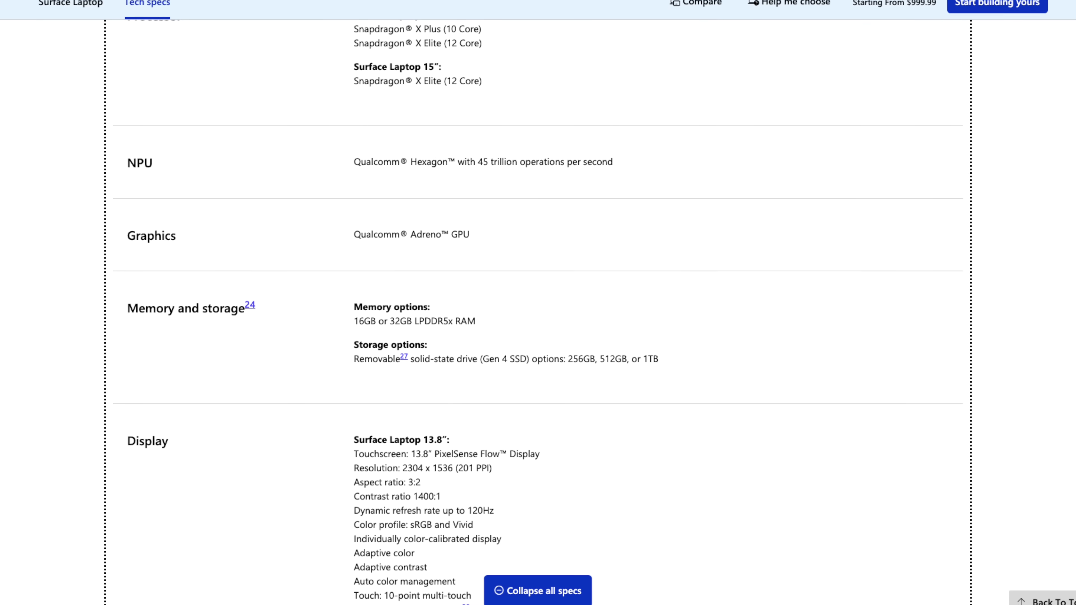
pyautogui.scroll(-3)
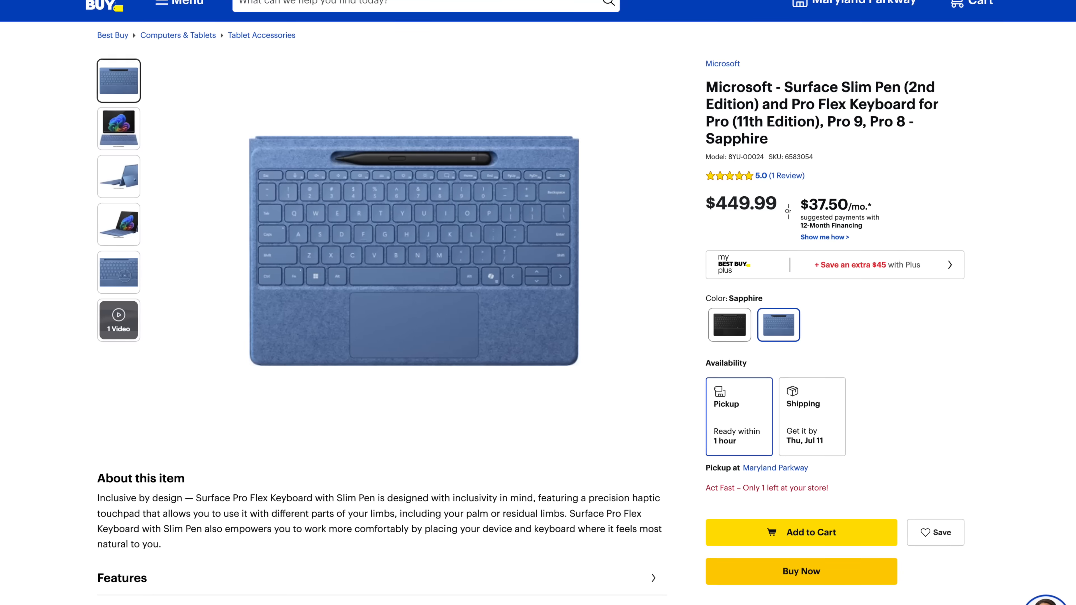
pyautogui.scroll(-3)
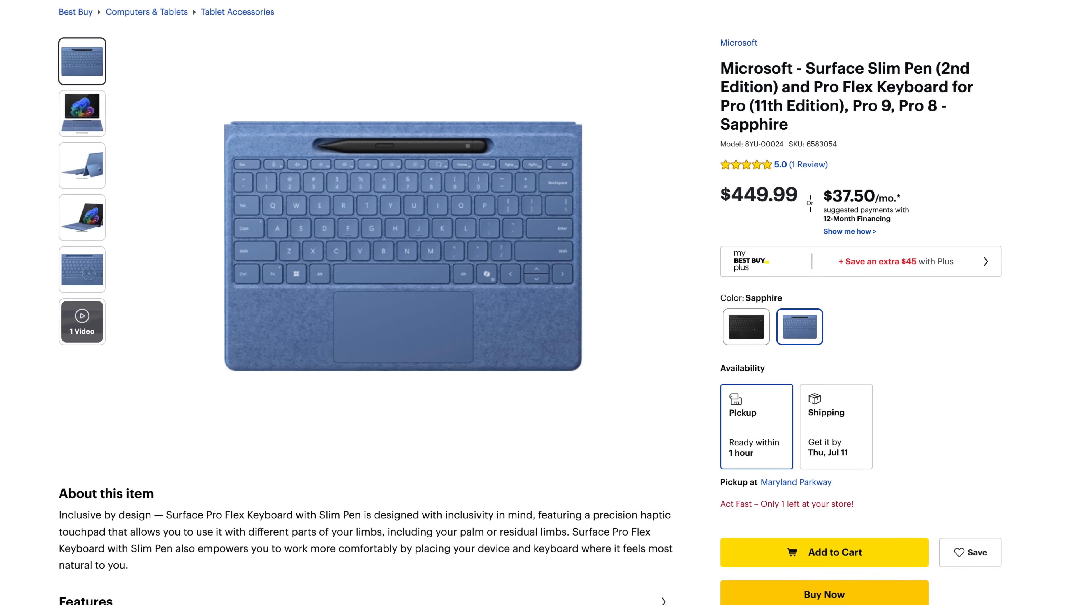
pyautogui.click(81, 320)
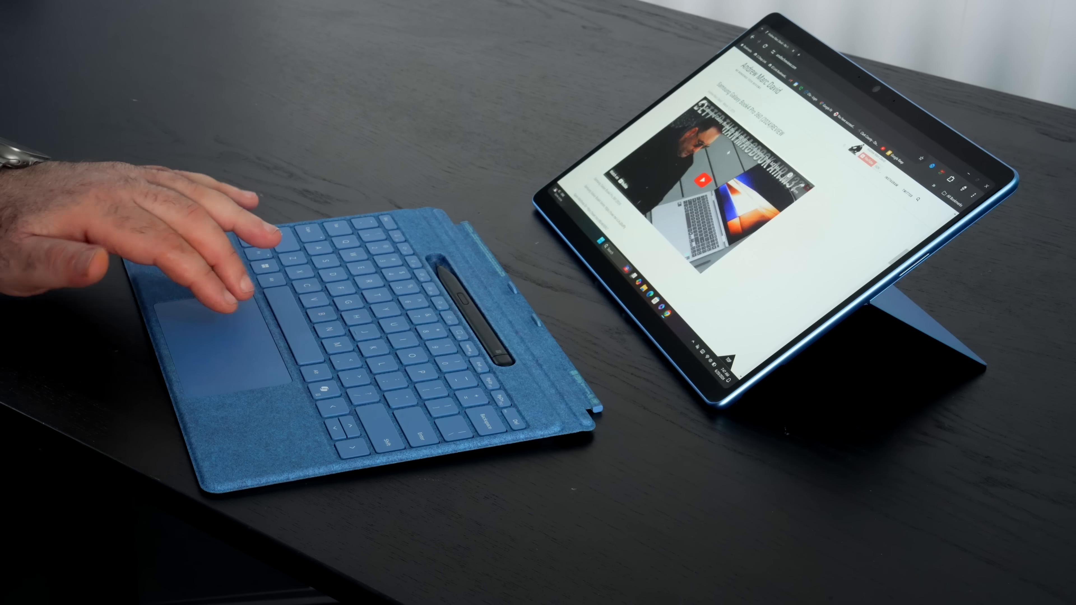